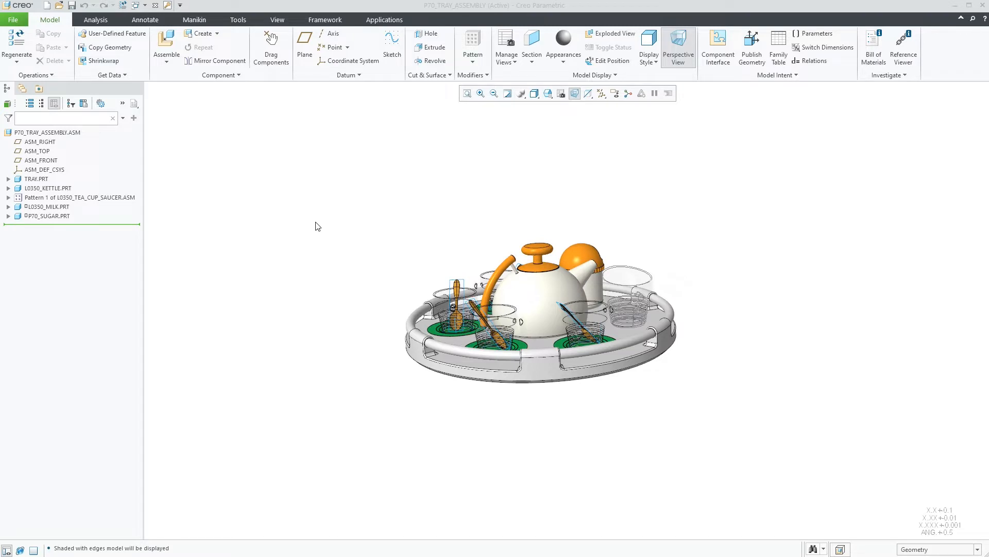
mouse_move(337, 166)
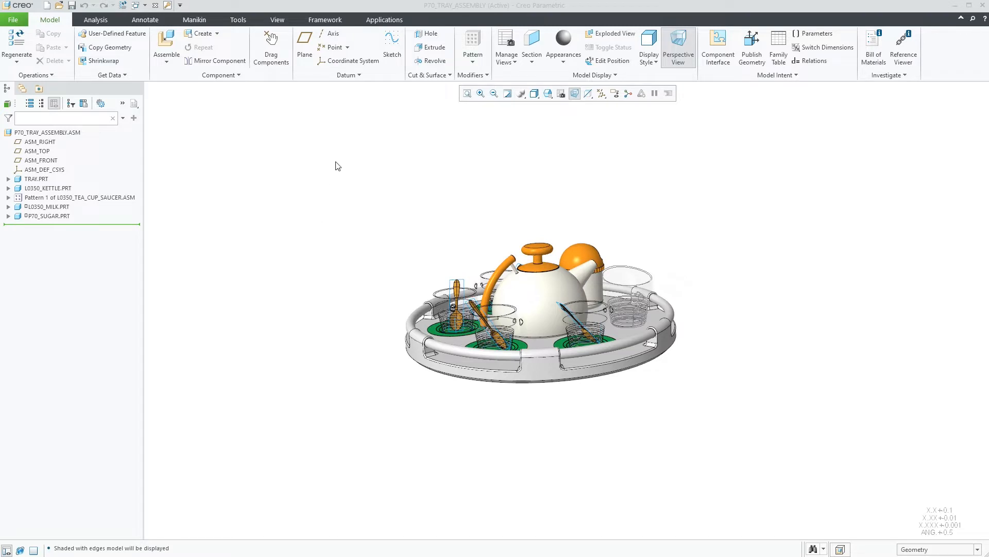
Bring up the Applications ribbon tools, including Render Studio, for the tea tray assembly.
click(384, 20)
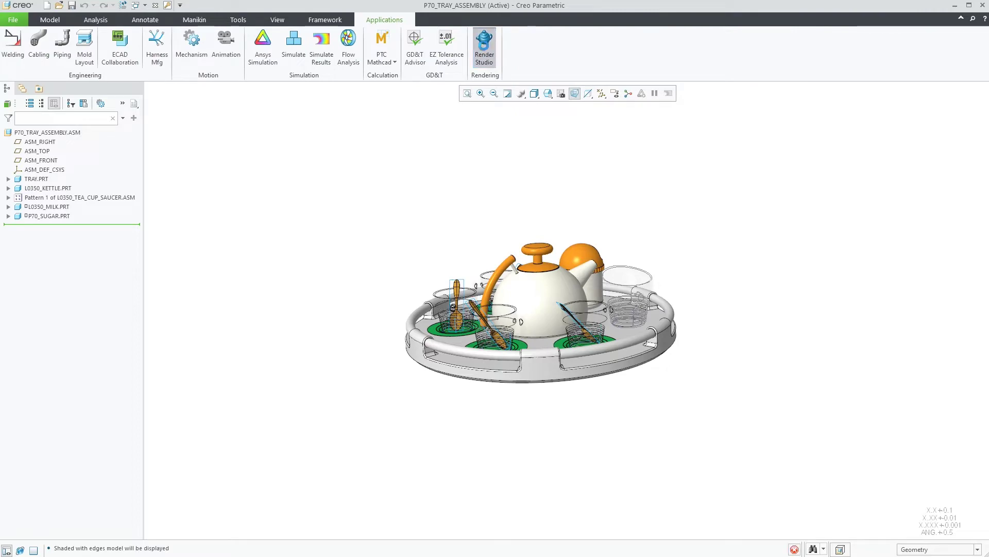
Launch Render Studio with the dining-room backdrop and enable Denoise on the live render.
click(483, 42)
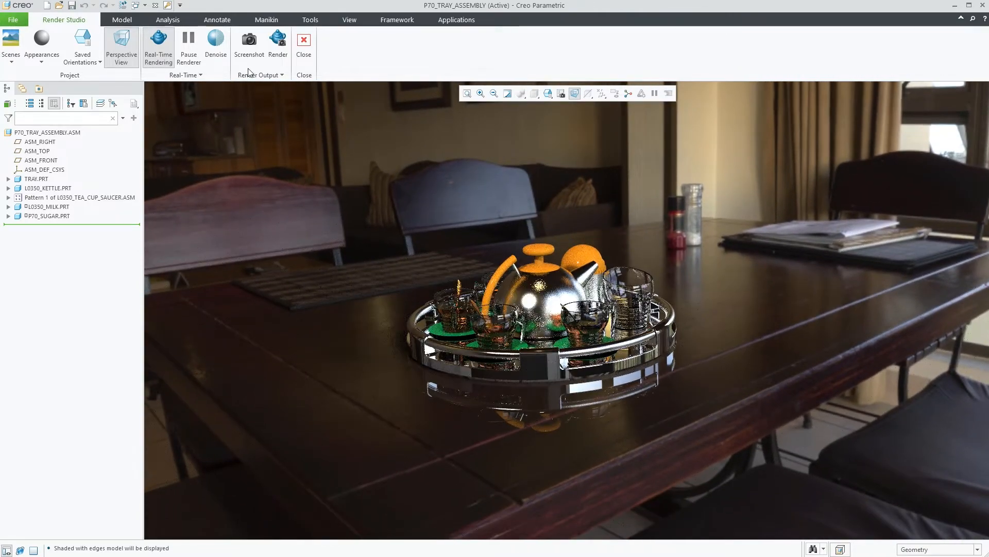
click(215, 40)
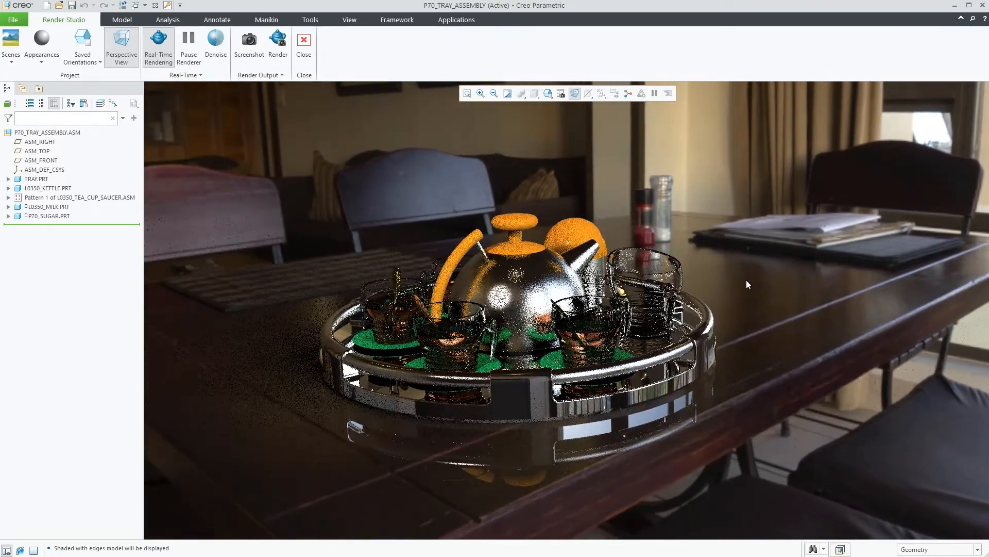
click(215, 41)
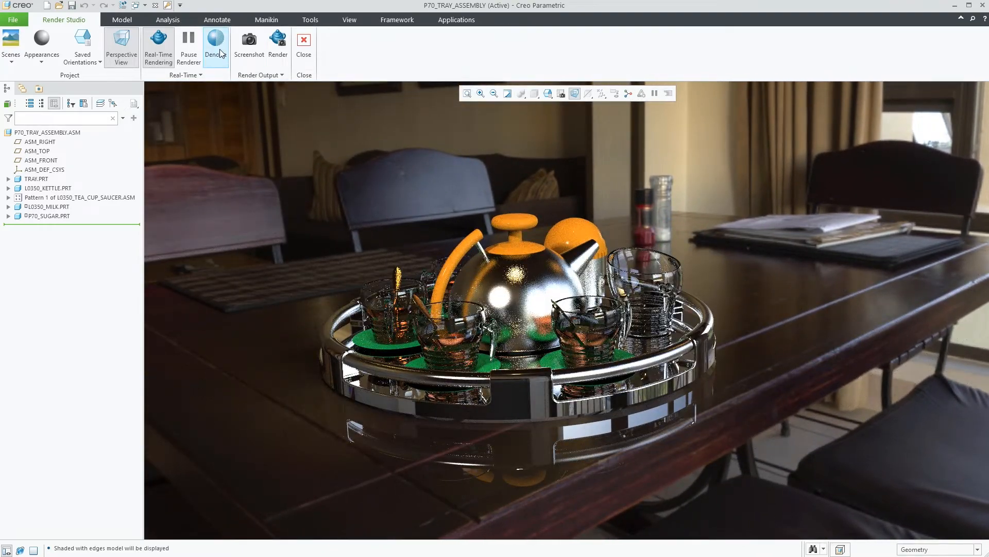
click(215, 40)
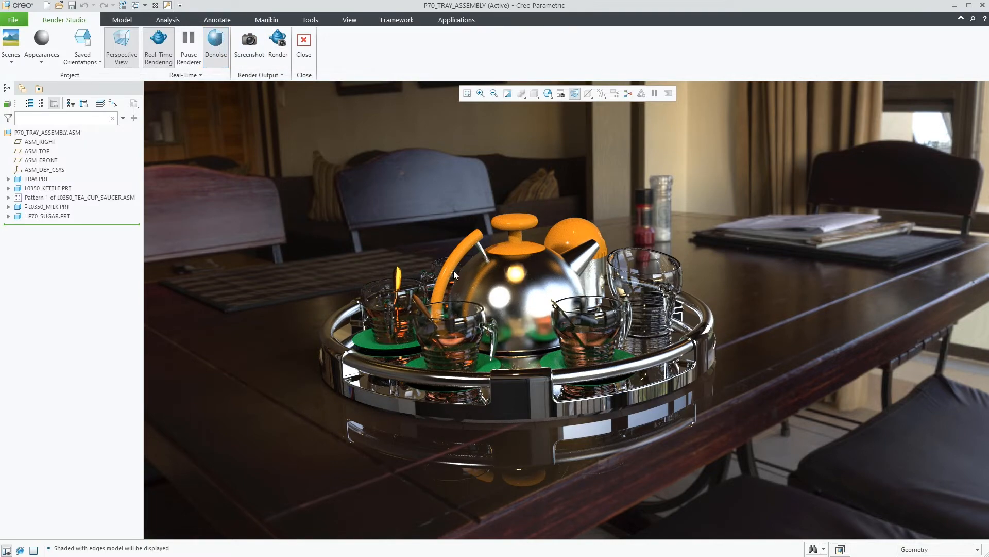